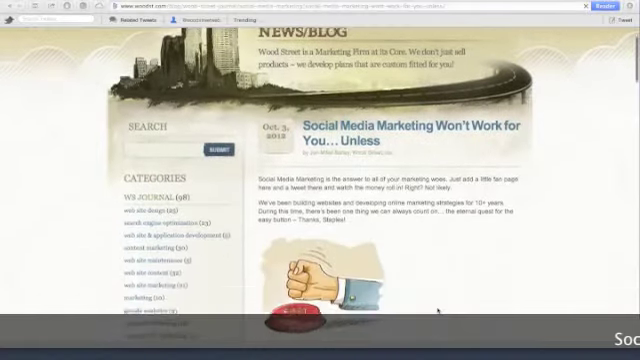
scroll(down, 3)
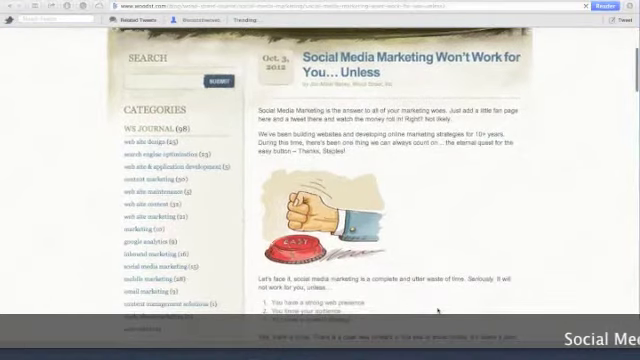
scroll(down, 3)
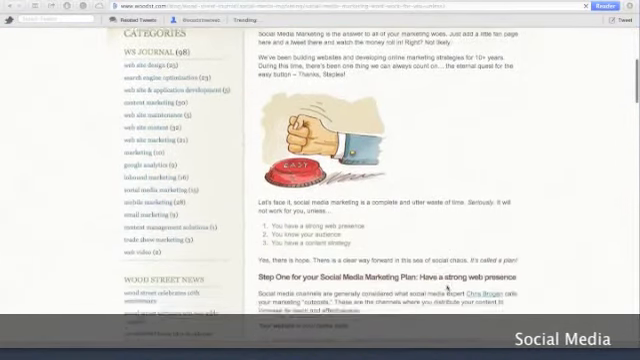
scroll(down, 3)
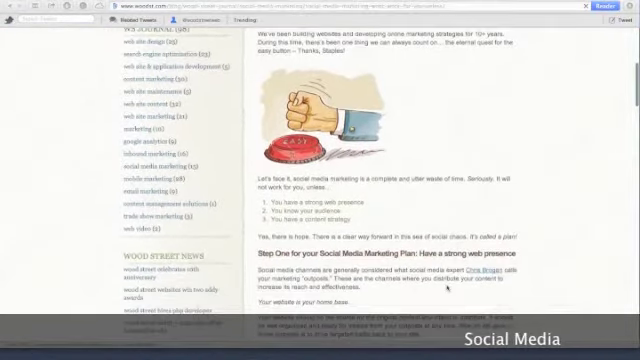
scroll(down, 3)
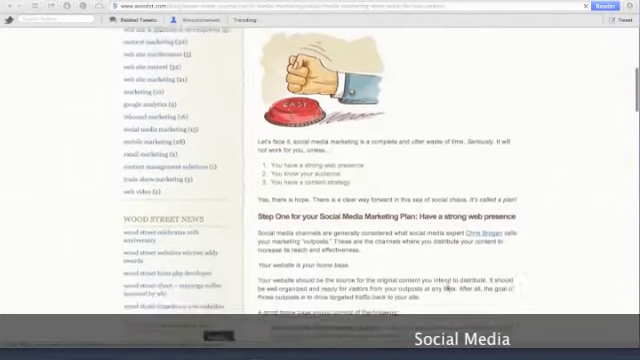
scroll(down, 3)
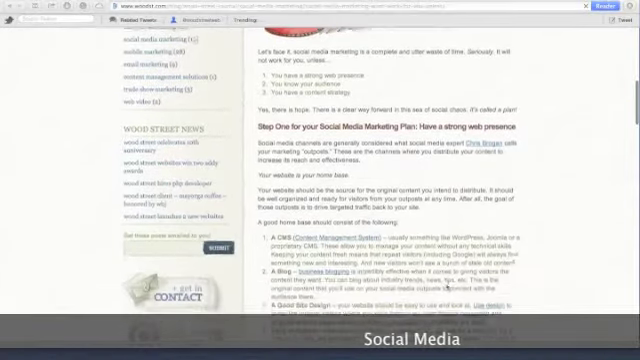
scroll(up, 3)
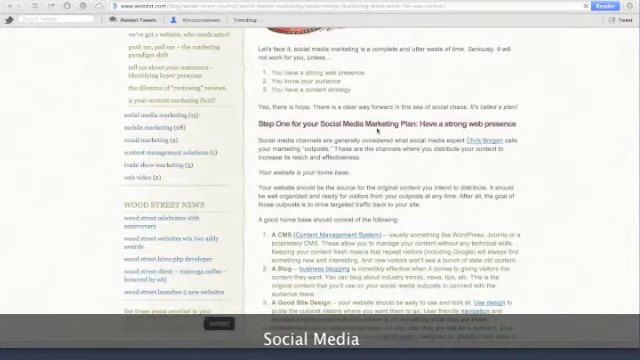
scroll(down, 3)
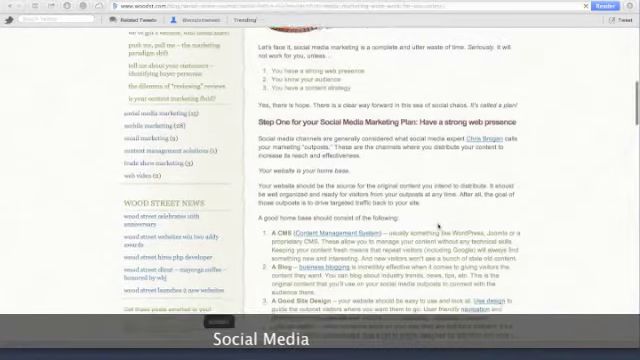
scroll(down, 3)
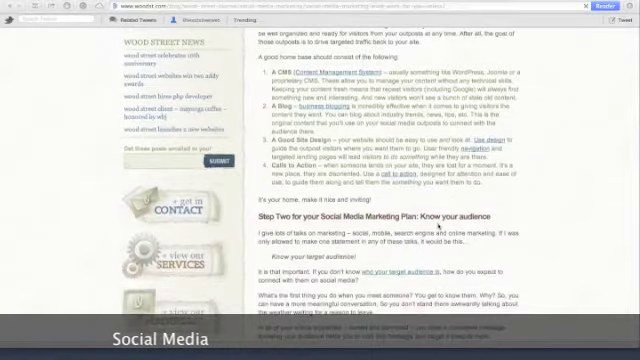
scroll(down, 3)
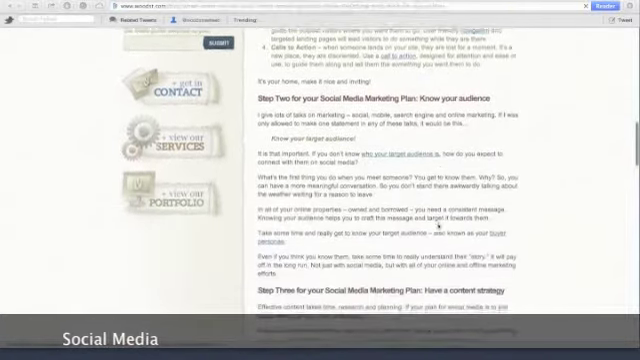
scroll(down, 3)
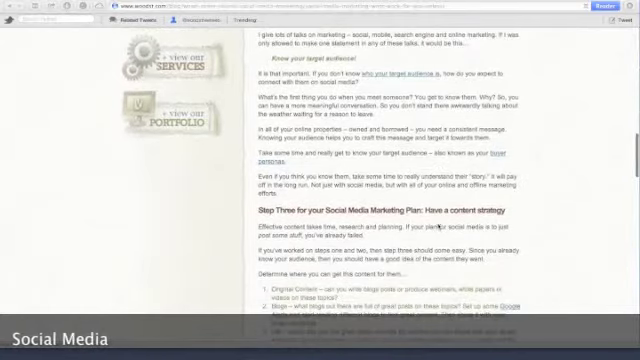
scroll(down, 3)
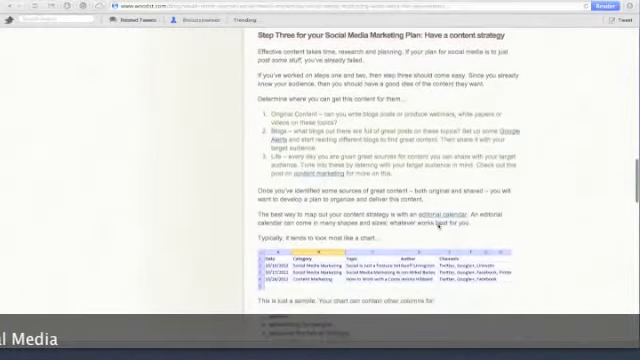
scroll(down, 3)
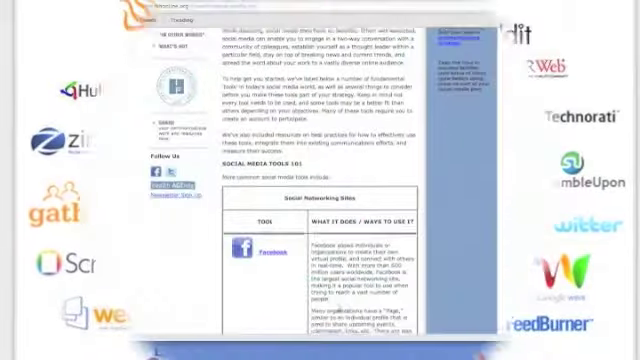
scroll(down, 3)
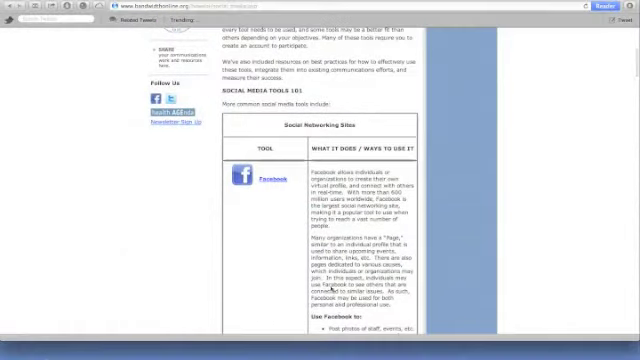
scroll(down, 3)
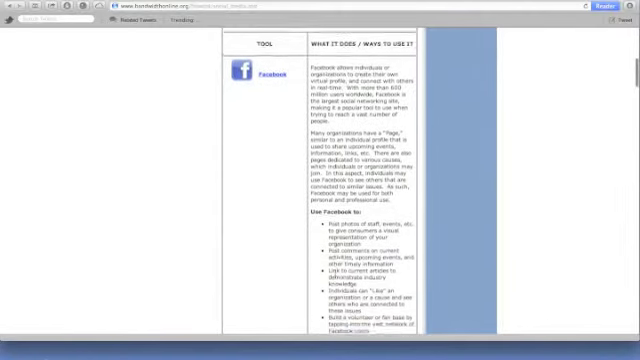
scroll(down, 3)
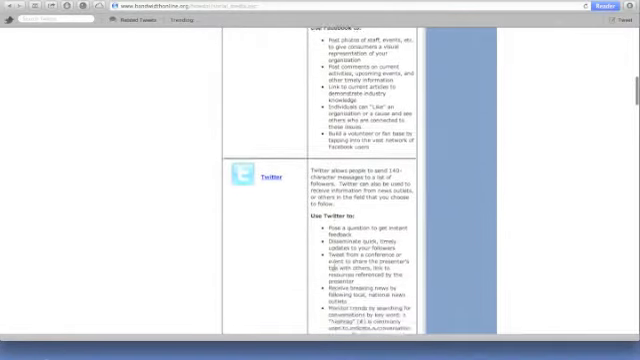
scroll(down, 3)
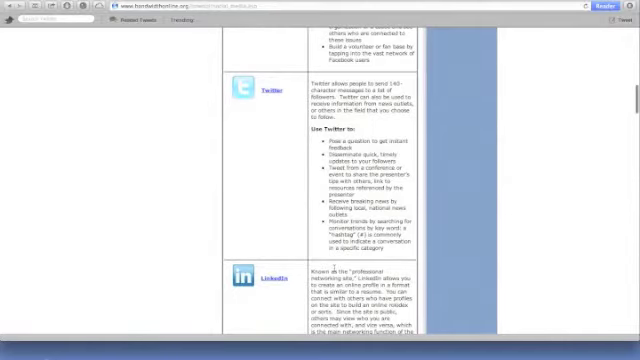
scroll(down, 3)
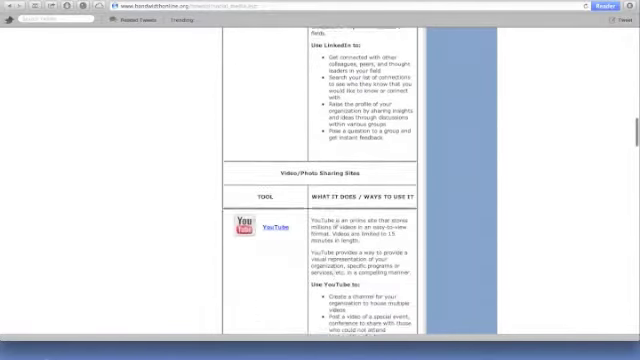
scroll(down, 3)
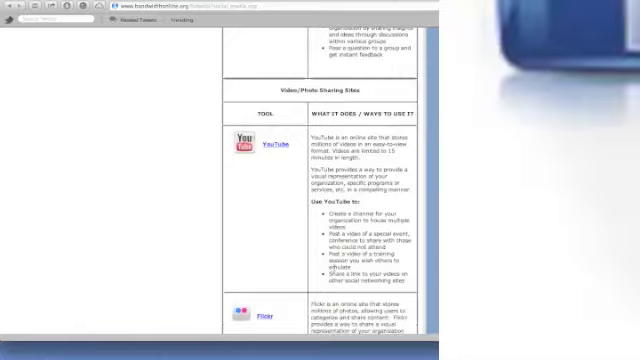